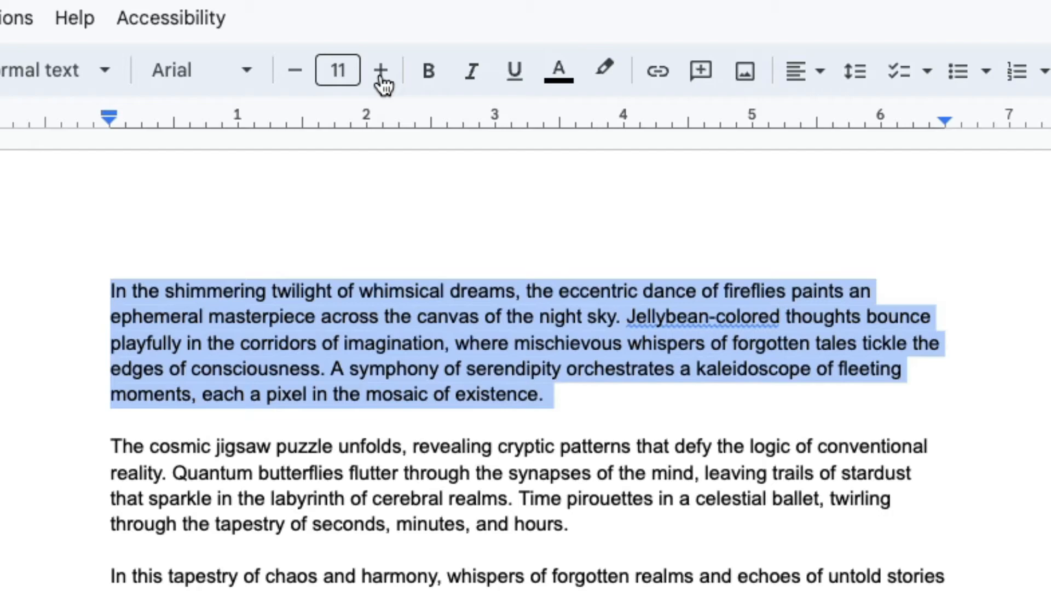
pyautogui.moveTo(798, 61)
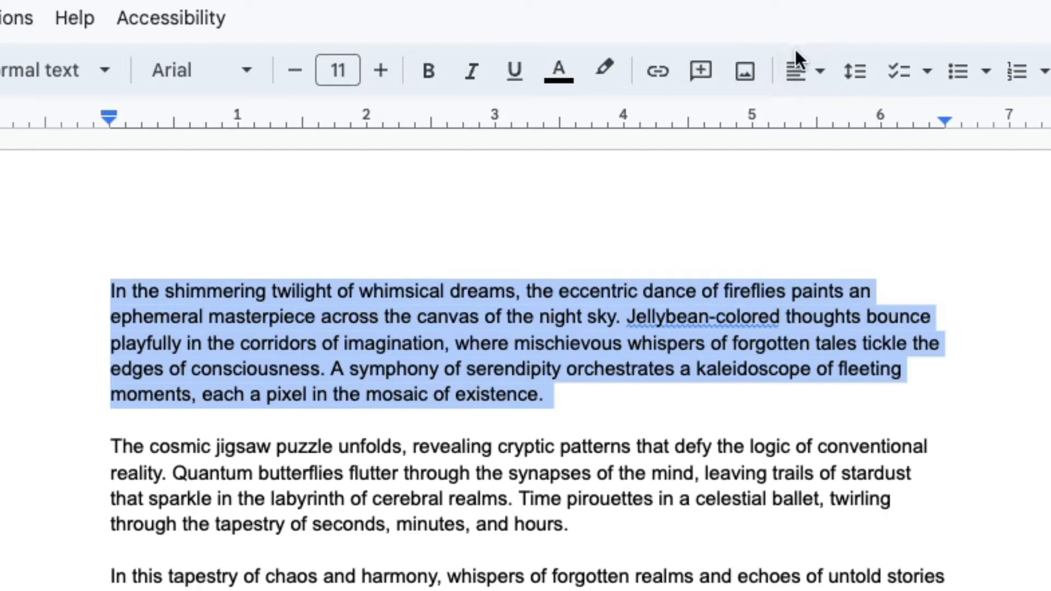
pyautogui.moveTo(797, 71)
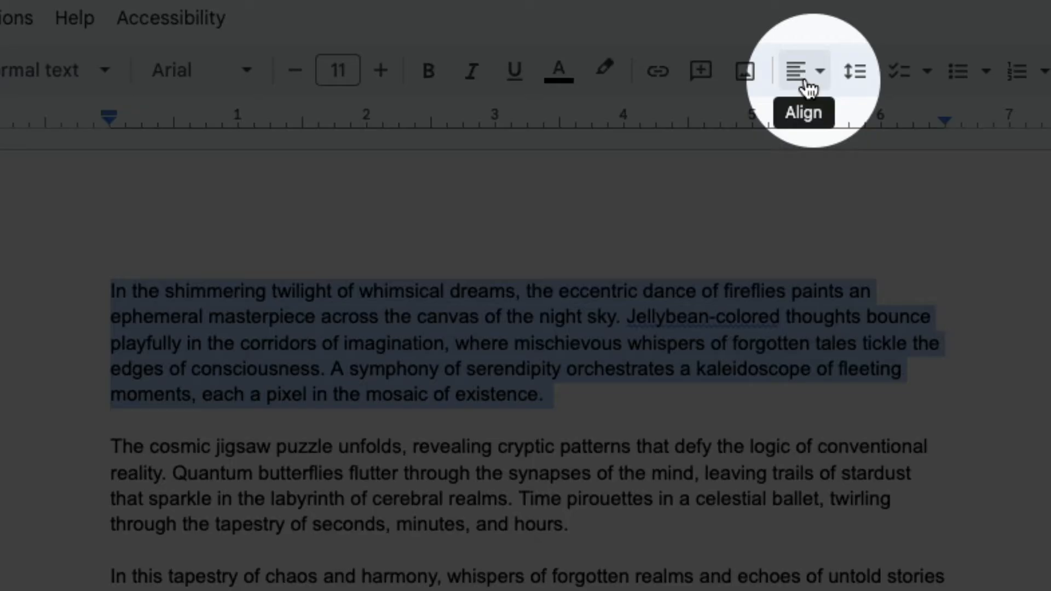
# Right-align the first paragraph using the Align dropdown's Right align option
pyautogui.click(797, 70)
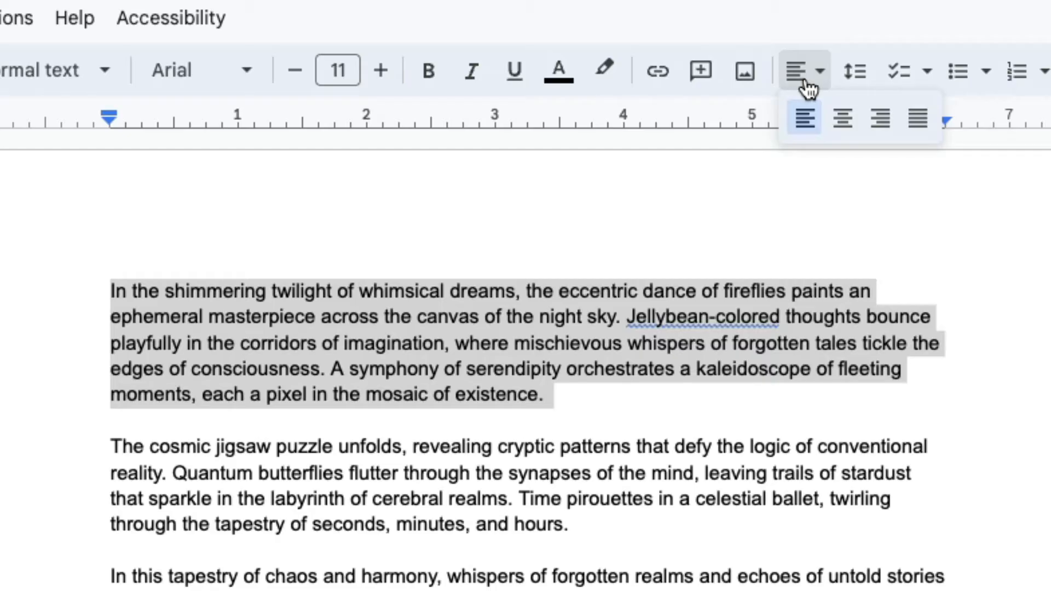
pyautogui.moveTo(804, 119)
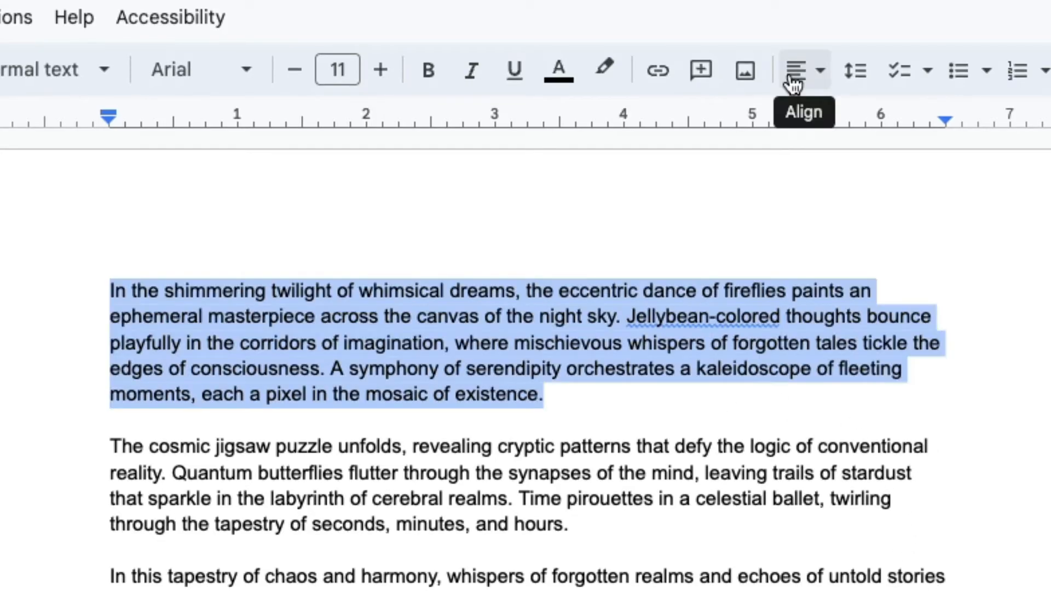
pyautogui.click(800, 69)
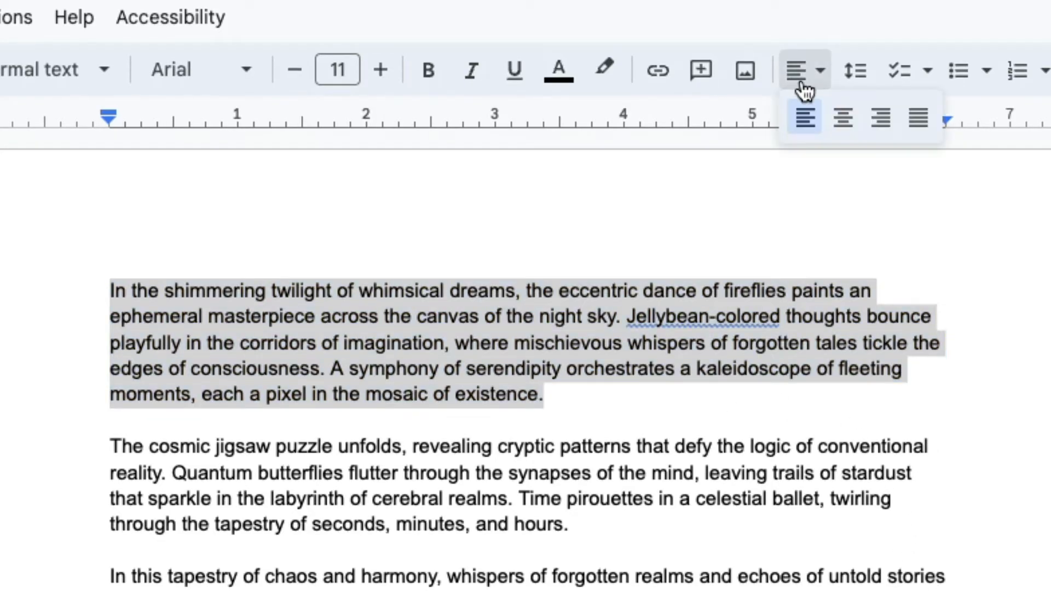
pyautogui.moveTo(880, 117)
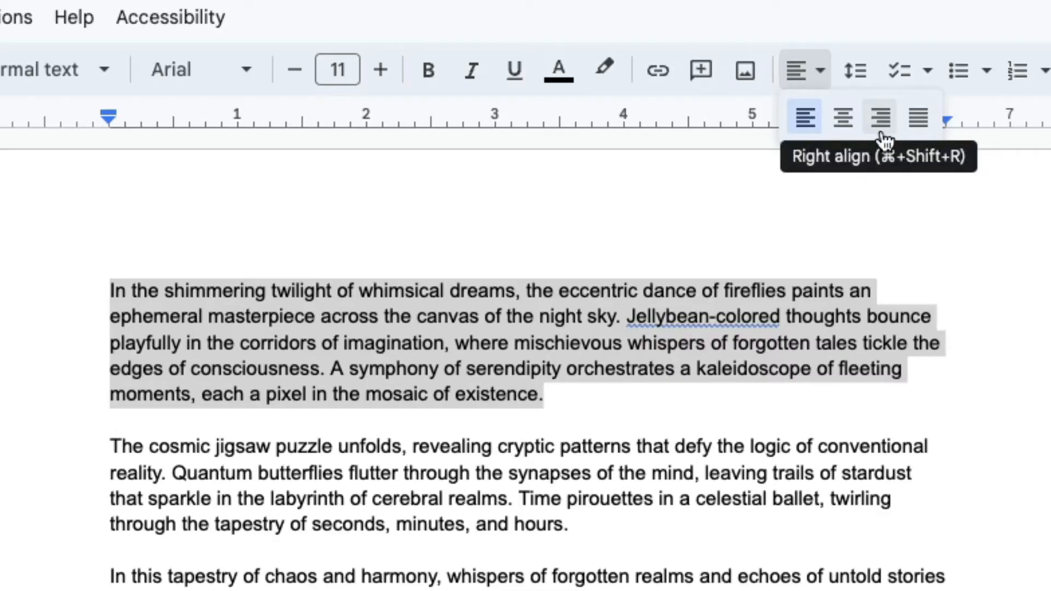
pyautogui.click(879, 117)
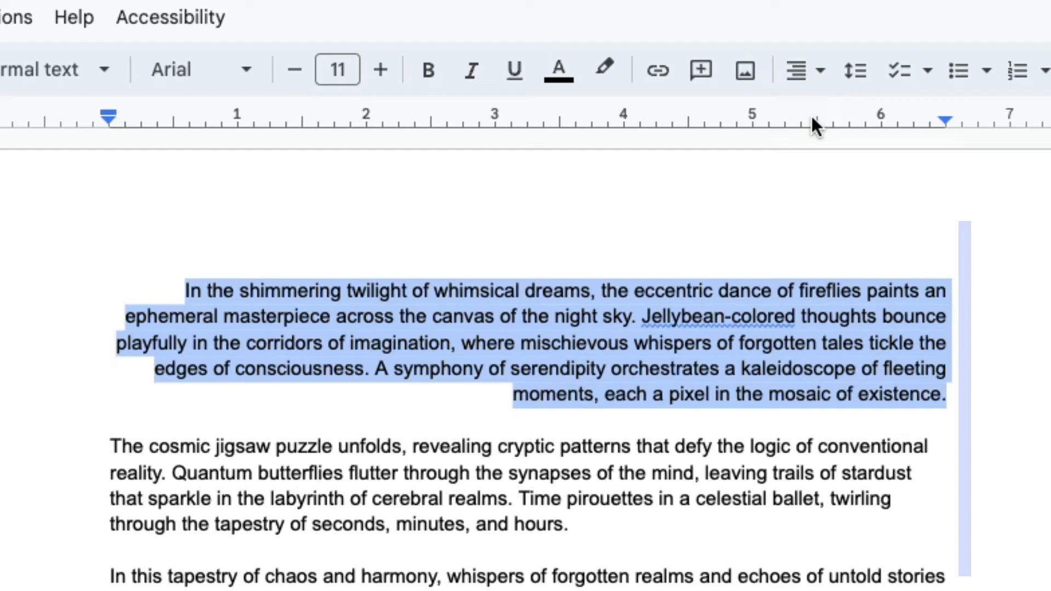
# Switch the first paragraph from right-aligned to Center align
pyautogui.click(796, 69)
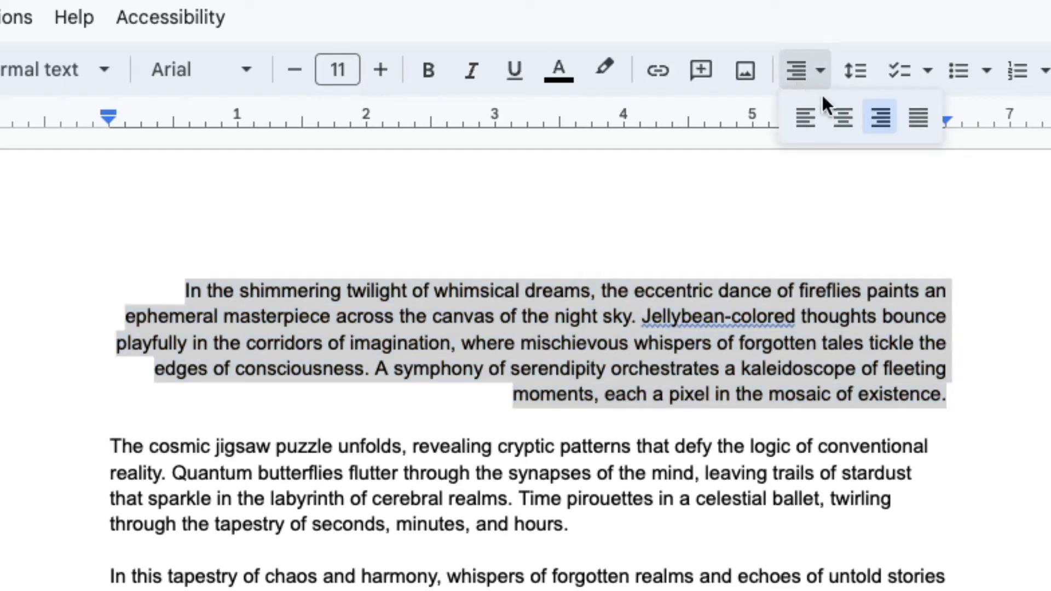
pyautogui.moveTo(841, 117)
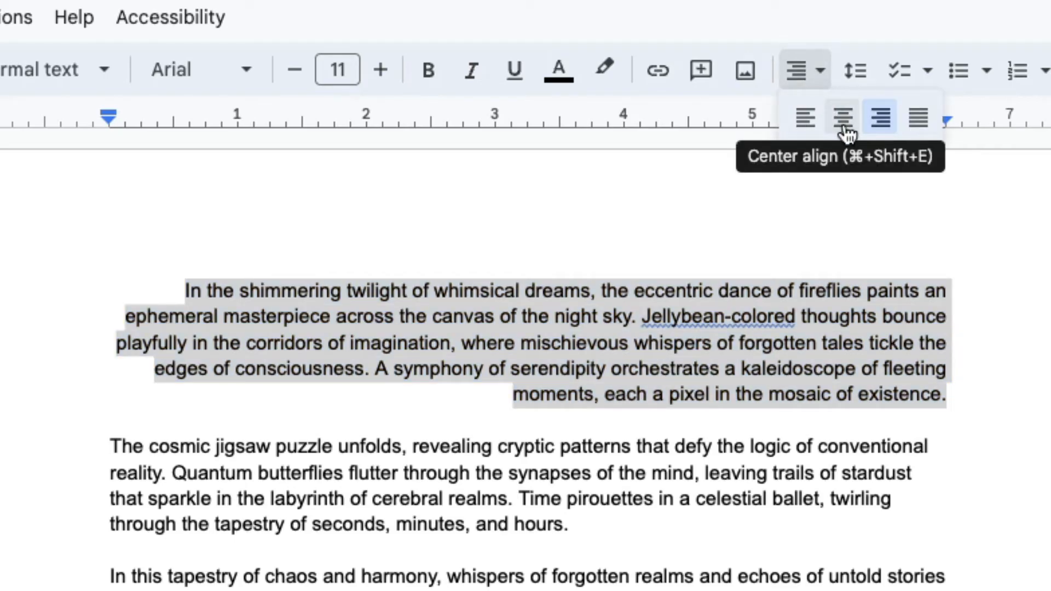
pyautogui.click(842, 117)
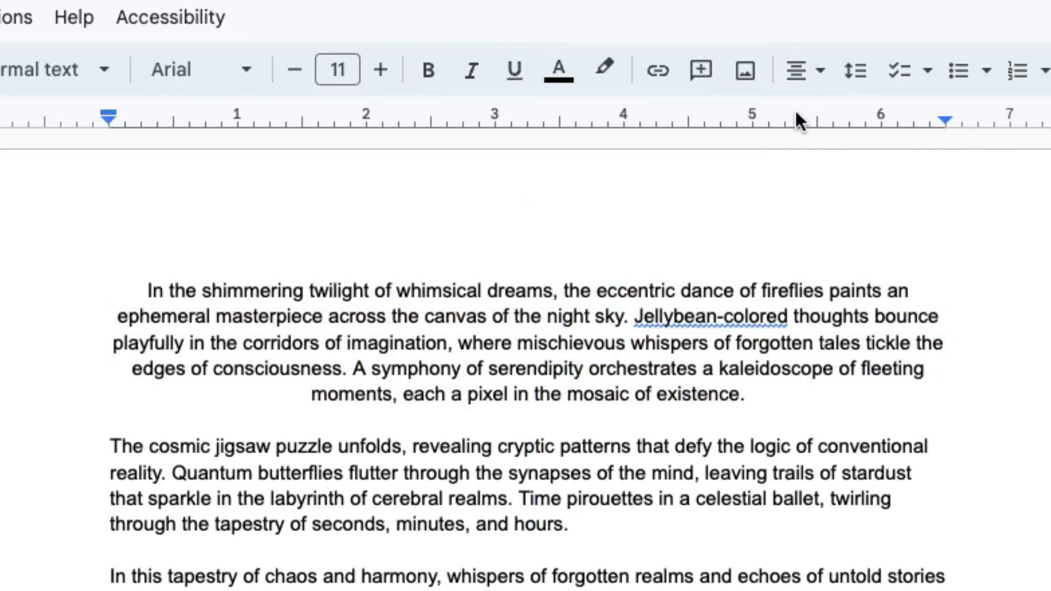
pyautogui.moveTo(770, 251)
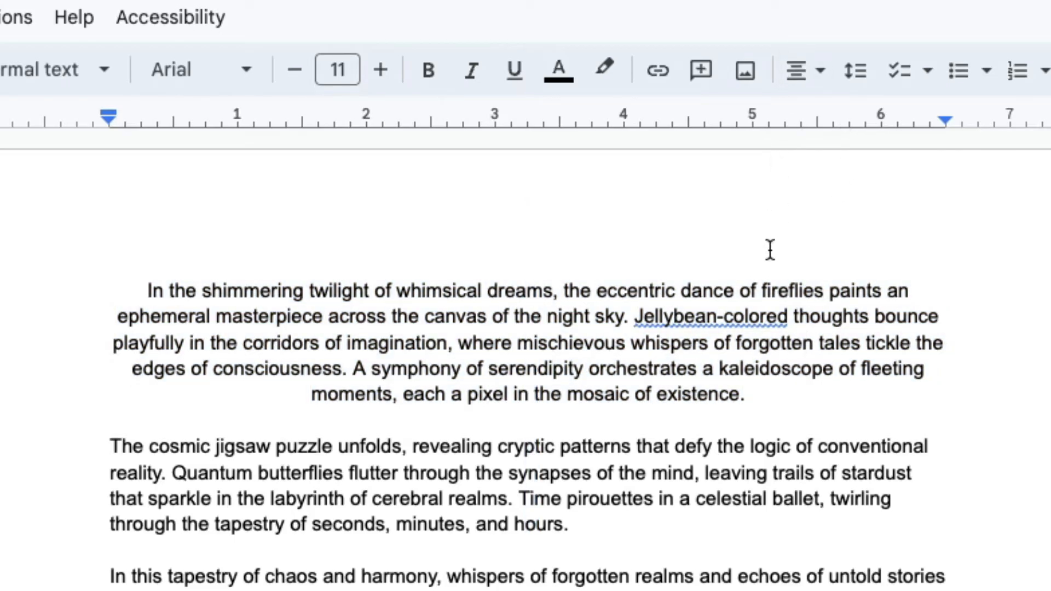
# Select the first paragraph and apply Justify alignment
pyautogui.doubleClick(697, 394)
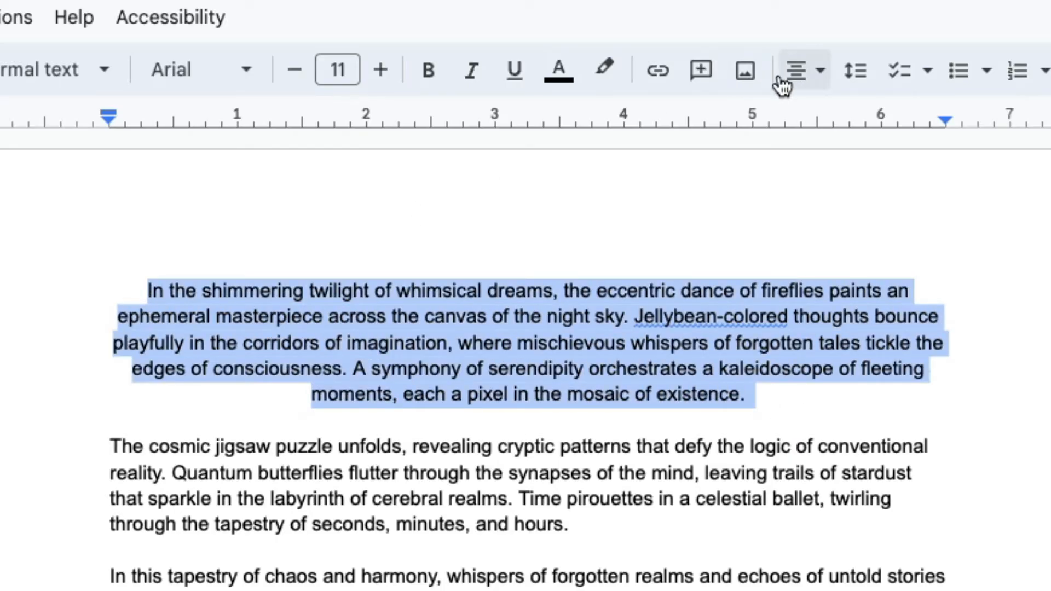
pyautogui.click(801, 70)
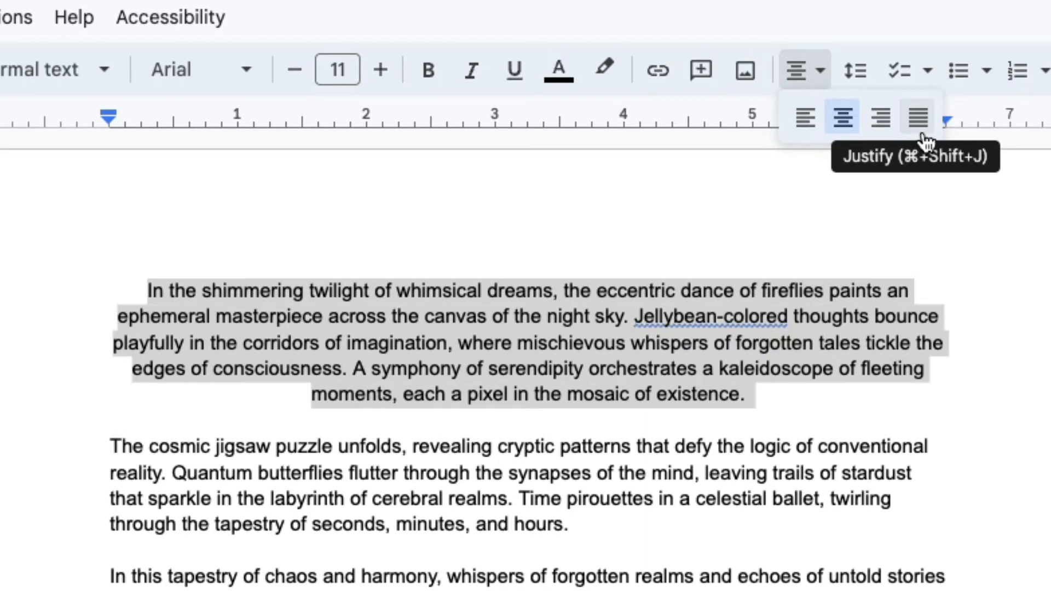
pyautogui.click(917, 118)
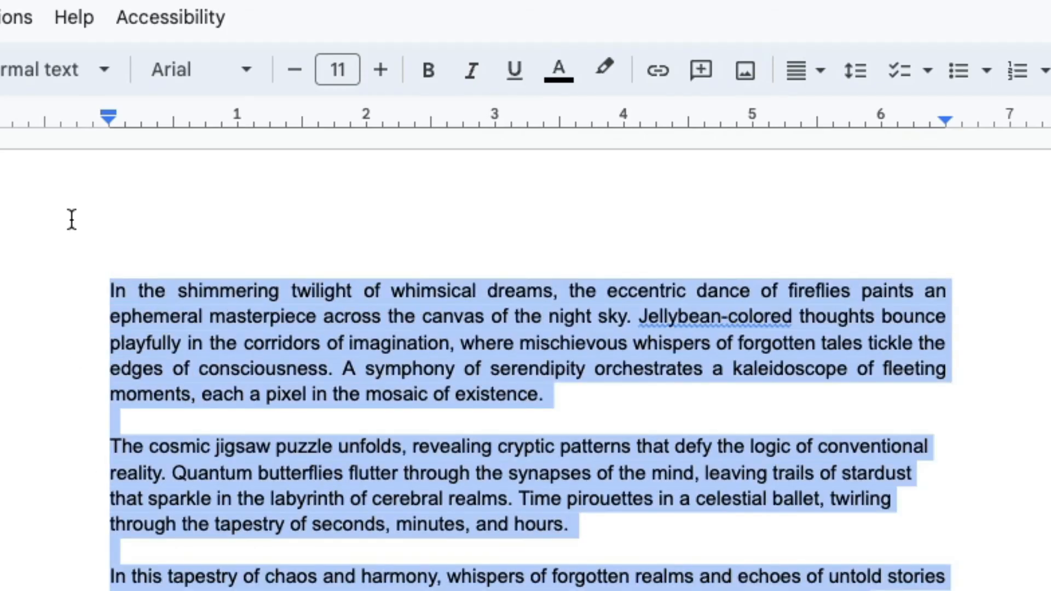
# Delete all text, set Center align on the blank page, and begin typing 'The t'
pyautogui.press('Delete')
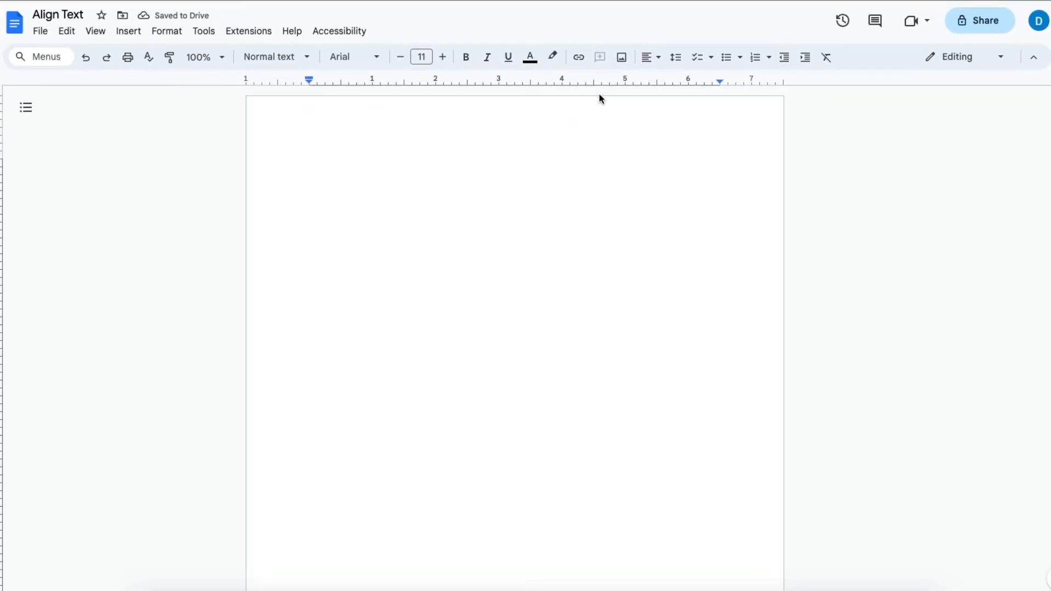
pyautogui.click(646, 57)
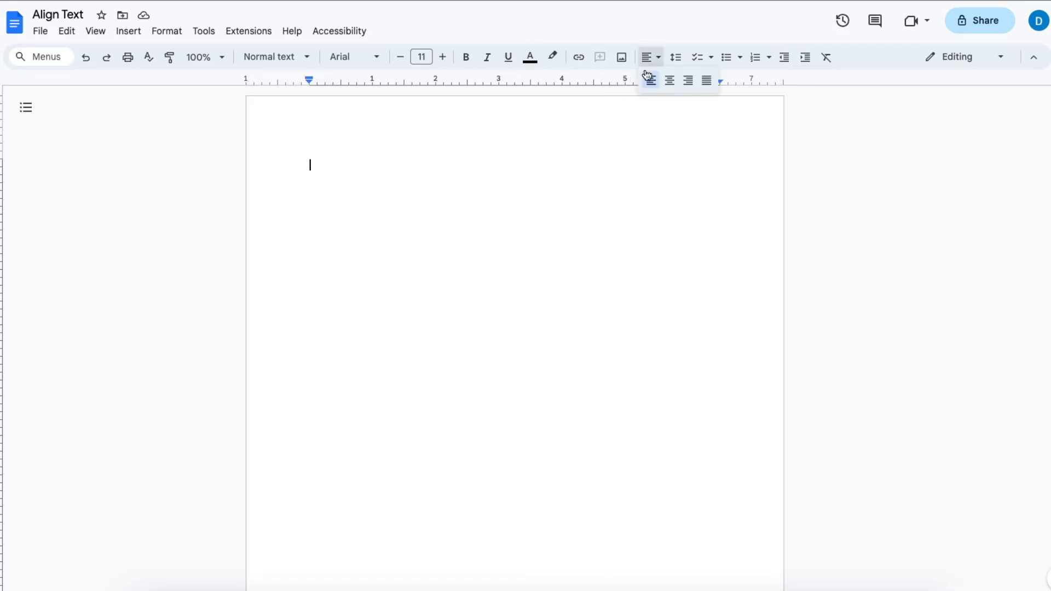
pyautogui.click(668, 80)
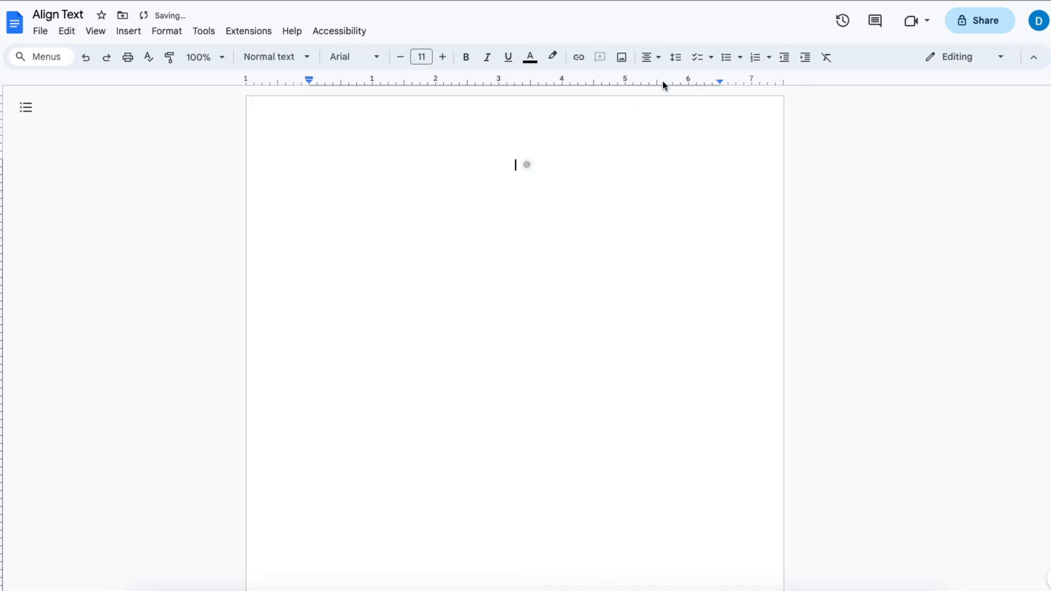
pyautogui.write('The t')
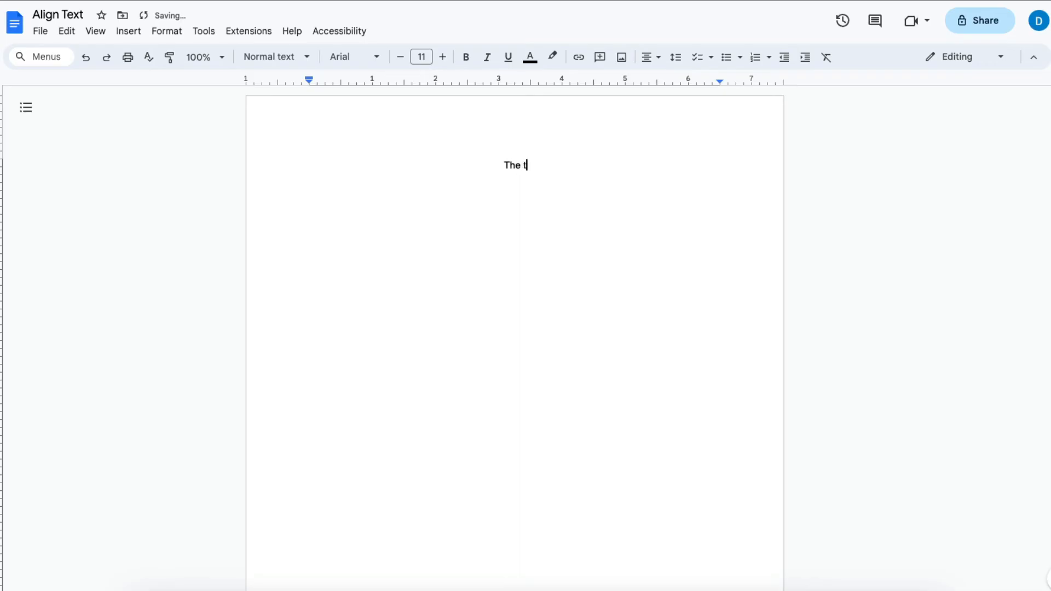